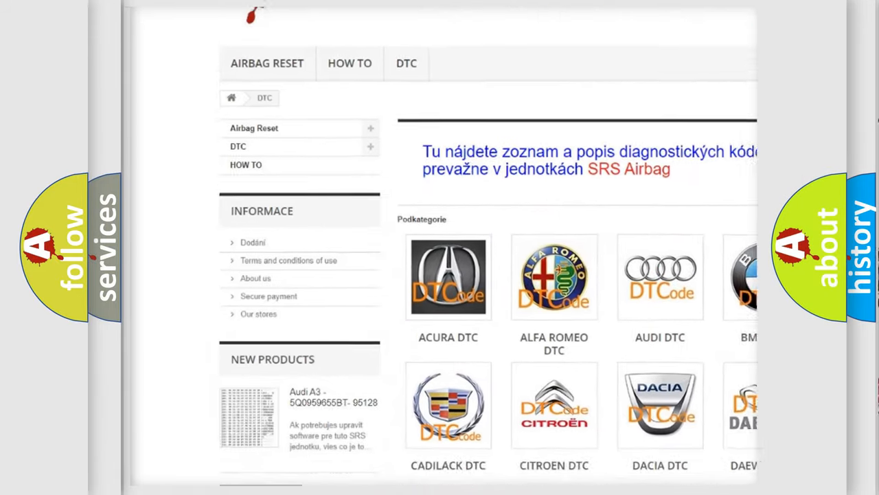
Scroll the DTC page past the brand logos to the B-code table
{"action": "scroll", "scroll_direction": "down", "scroll_amount": 3}
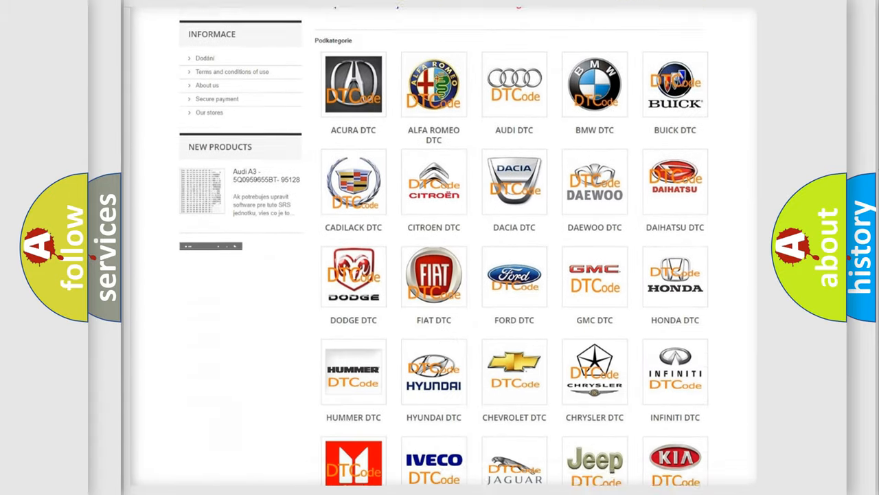
{"action": "scroll", "scroll_direction": "down", "scroll_amount": 3}
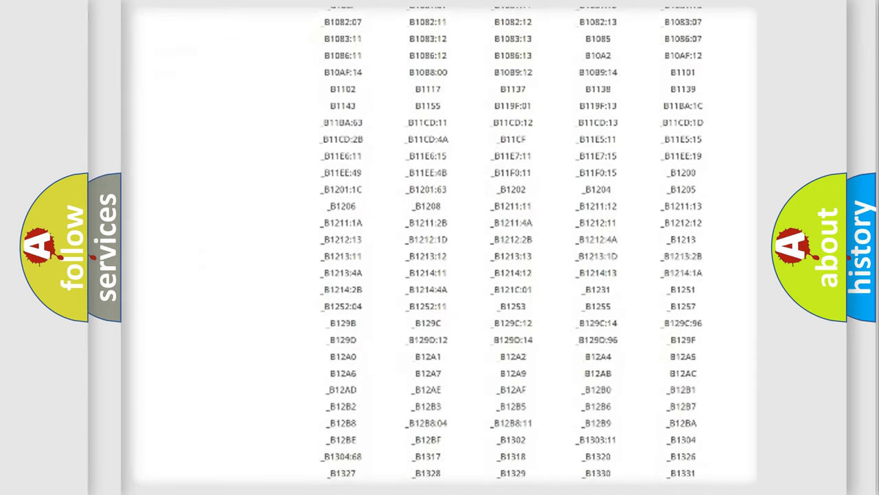
{"action": "scroll", "scroll_direction": "down", "scroll_amount": 3}
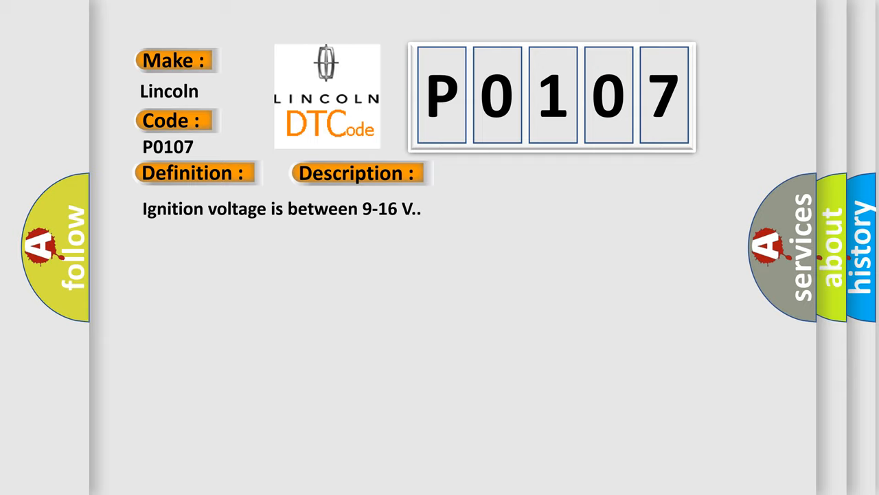
Reveal the Cause field listing B0014–B0023 0E airbag pretensioner codes on the P0107 slide
{"action": "left_click", "coordinate": [505, 172]}
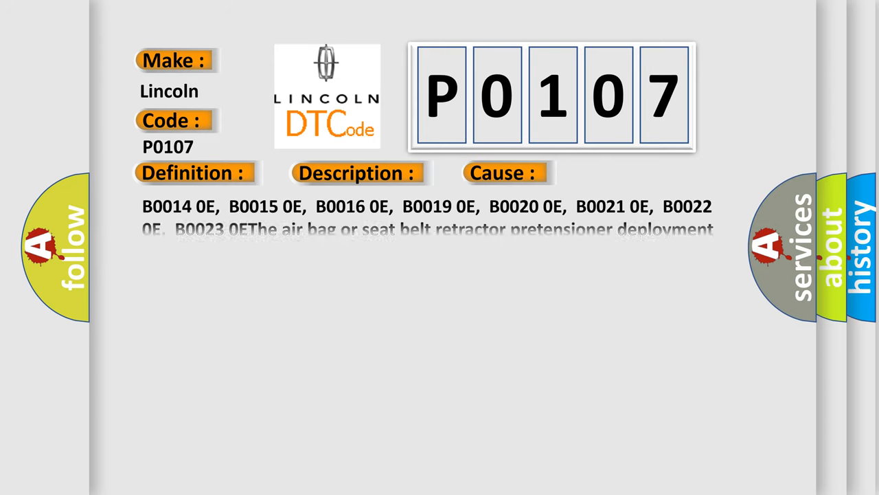